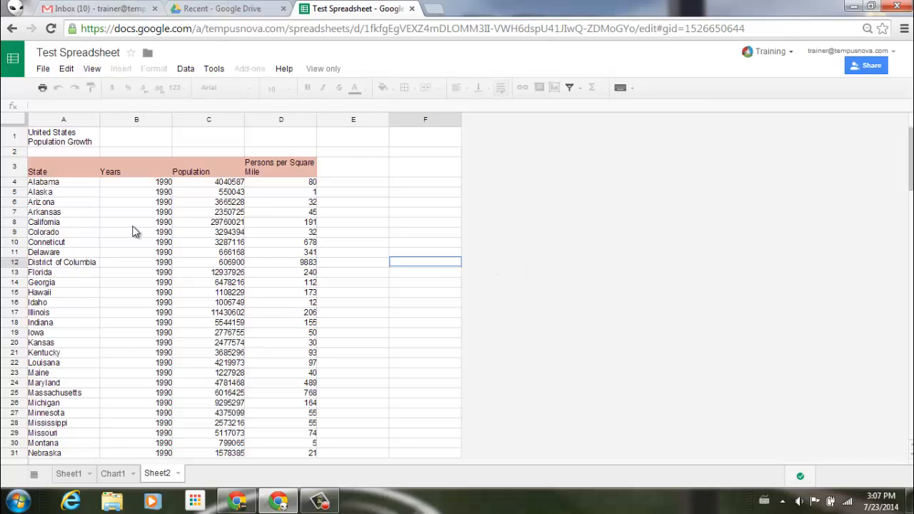
pyautogui.moveTo(64, 425)
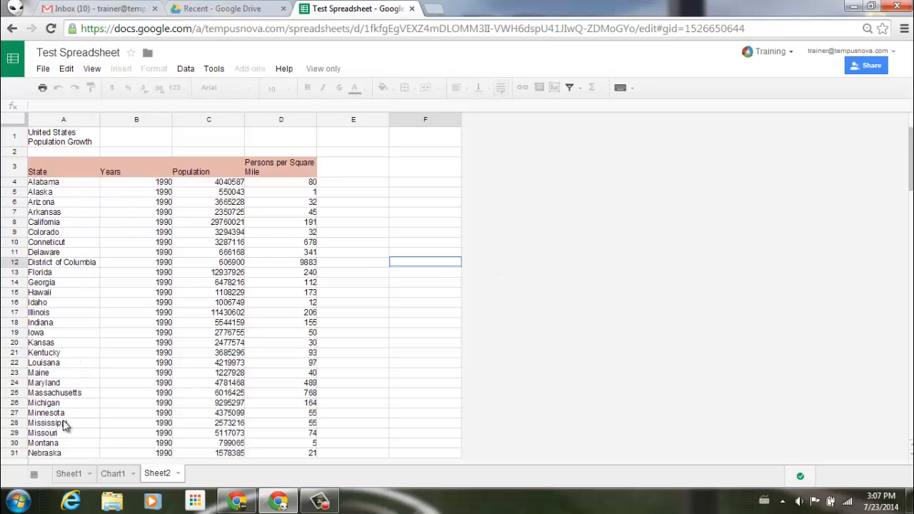
pyautogui.moveTo(157, 364)
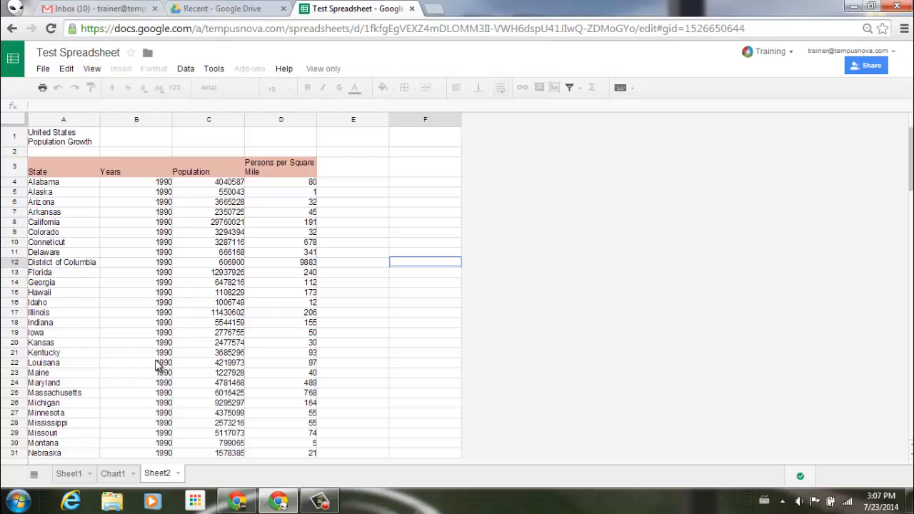
pyautogui.moveTo(311, 198)
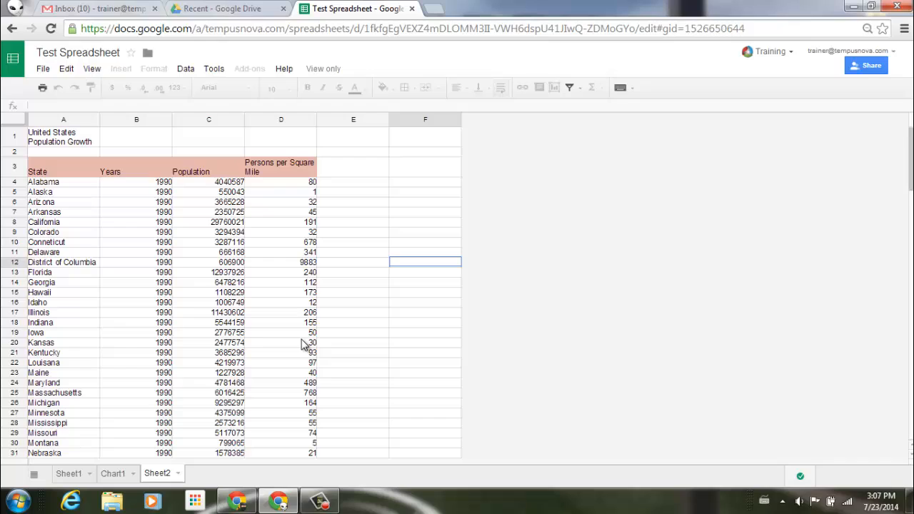
pyautogui.moveTo(279, 178)
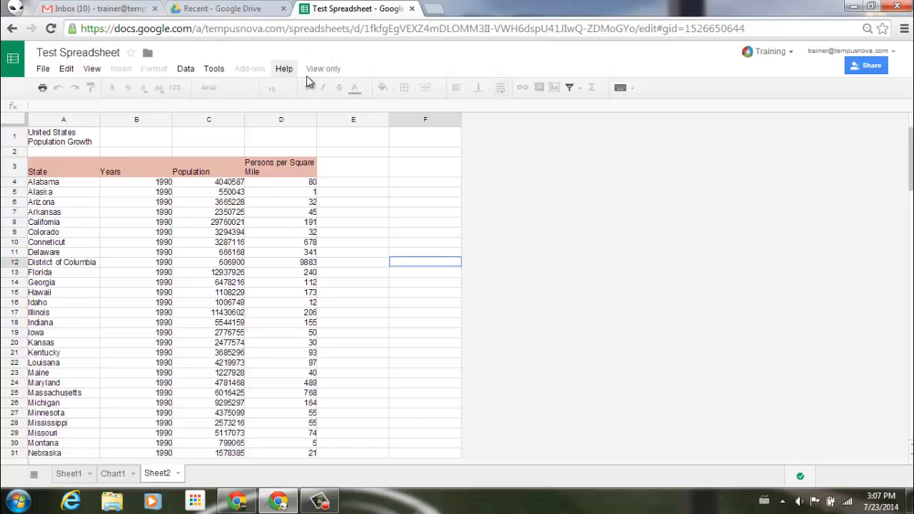
pyautogui.moveTo(350, 74)
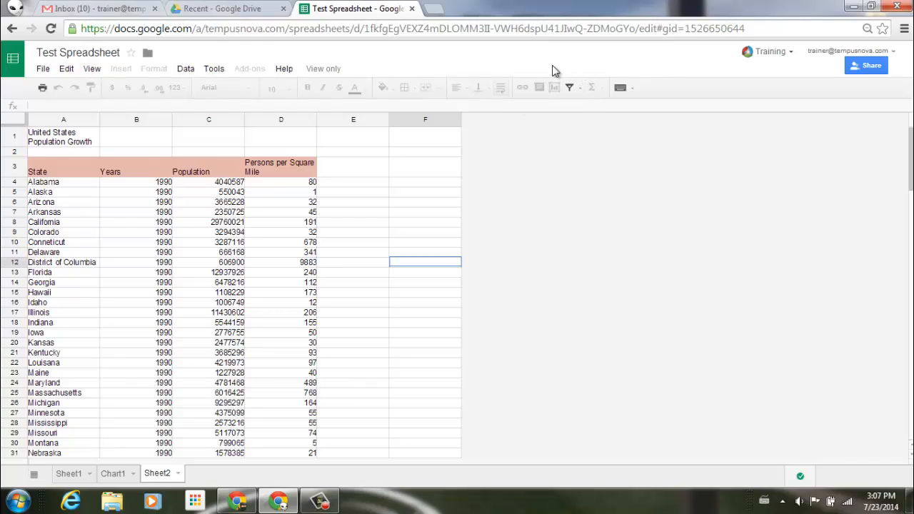
pyautogui.moveTo(577, 121)
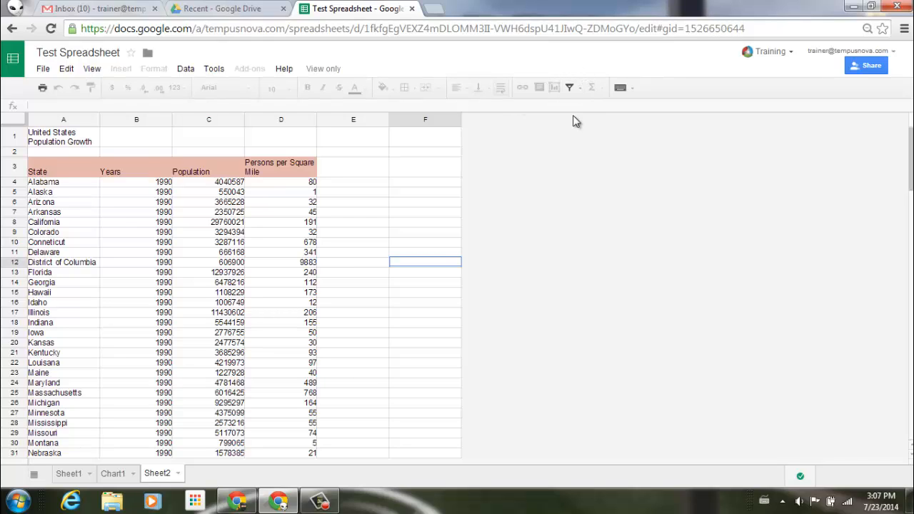
# Browse the filter view options and the sheet's sort and filter commands, scanning the data.
pyautogui.click(579, 87)
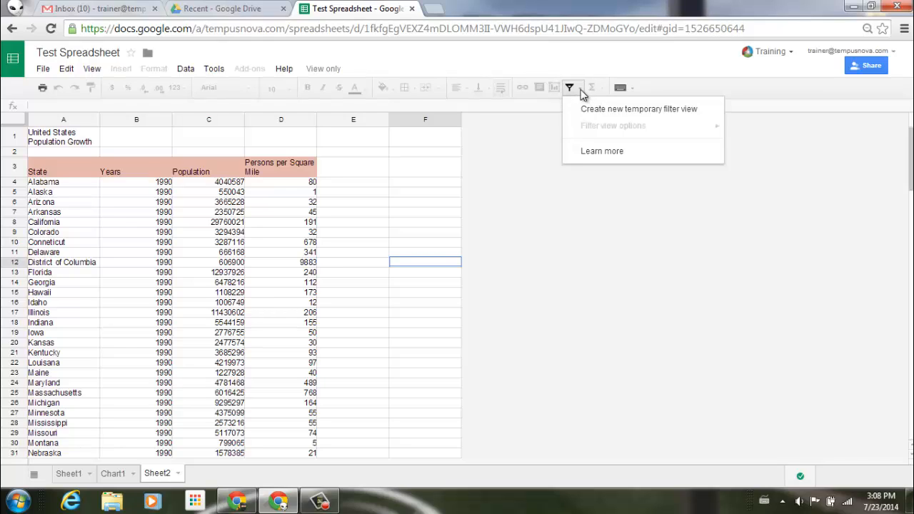
pyautogui.moveTo(526, 141)
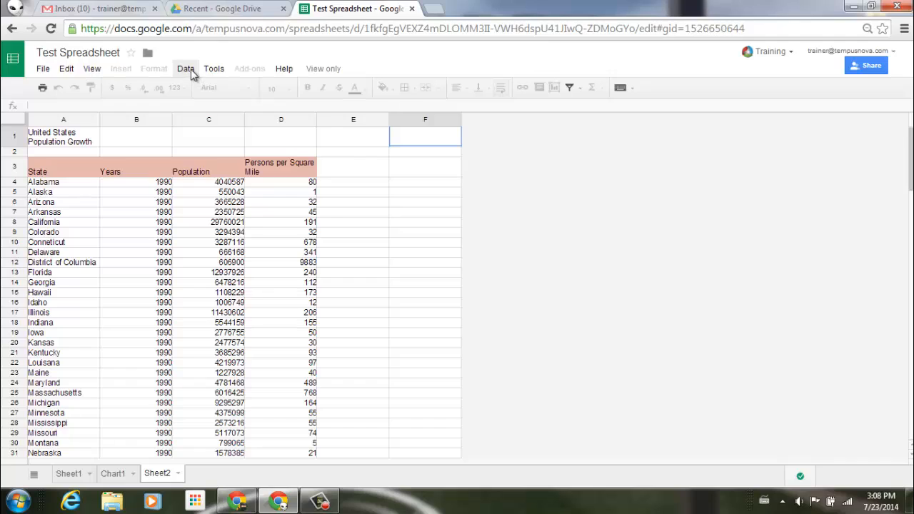
pyautogui.click(186, 68)
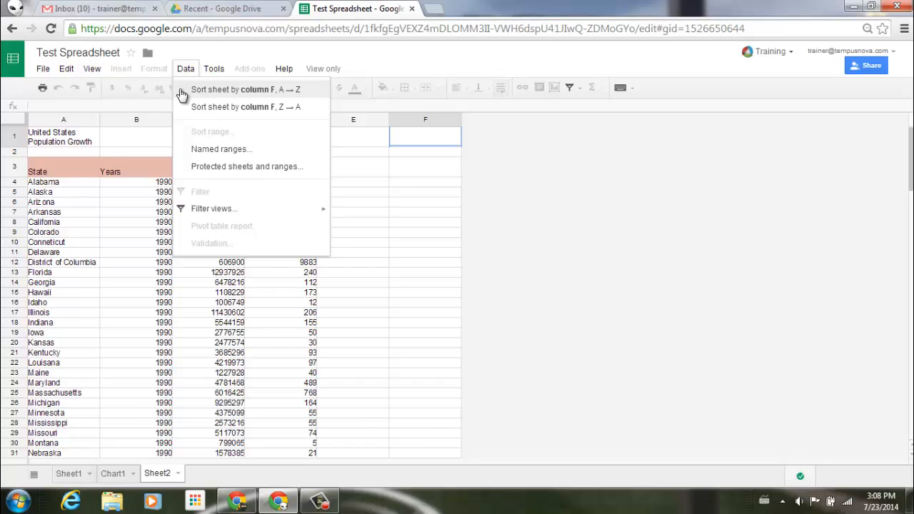
pyautogui.moveTo(177, 113)
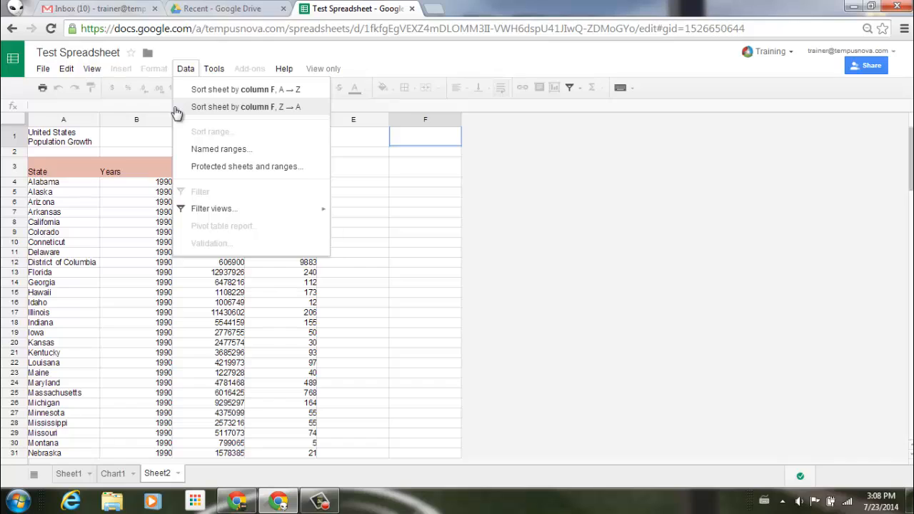
pyautogui.moveTo(214, 208)
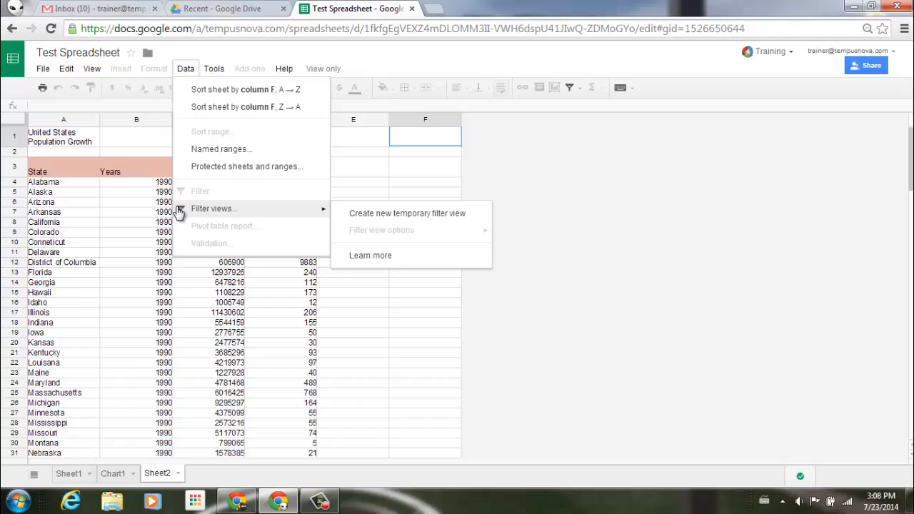
pyautogui.moveTo(526, 197)
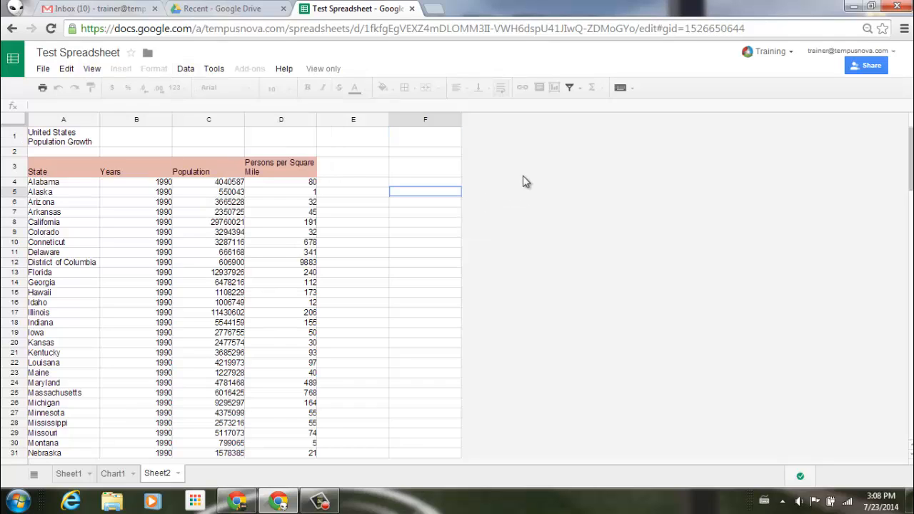
pyautogui.moveTo(528, 192)
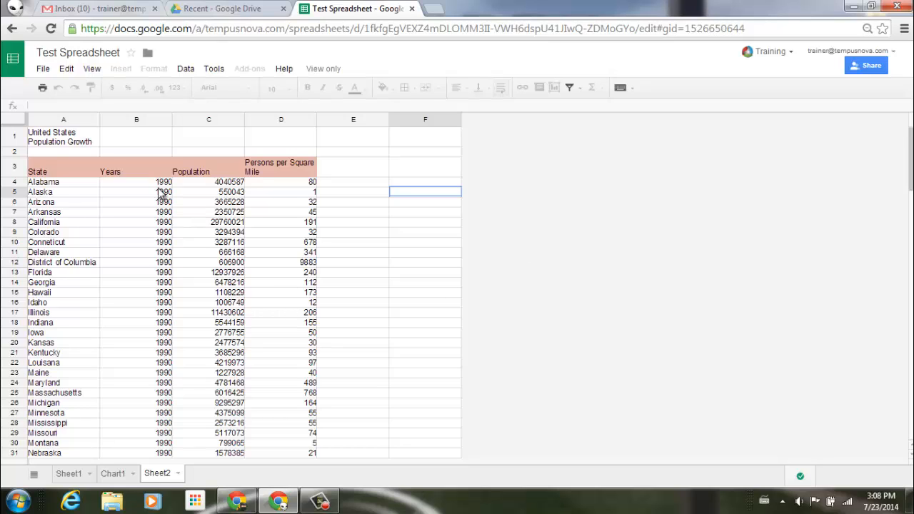
pyautogui.scroll(-3)
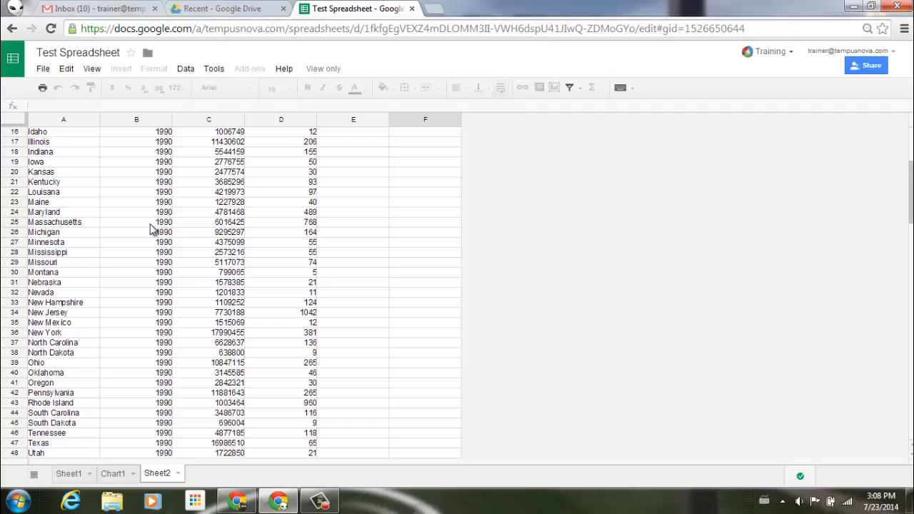
pyautogui.scroll(-3)
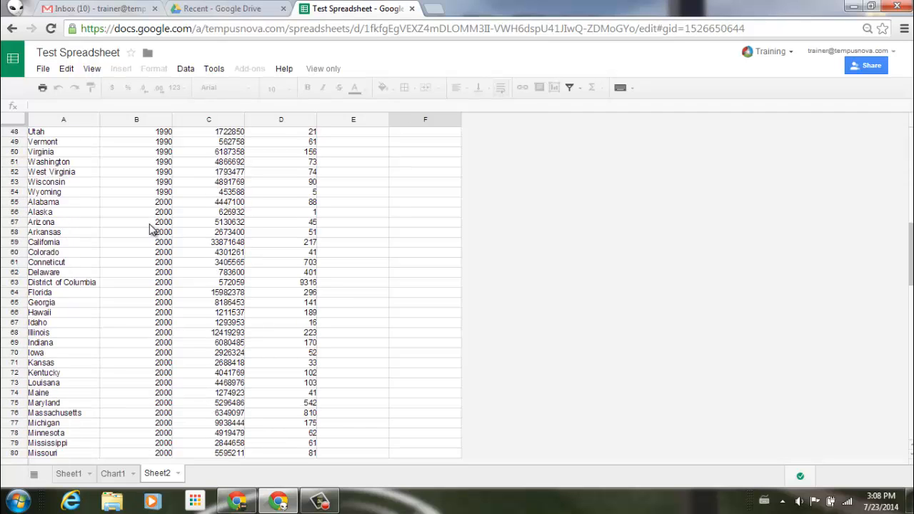
pyautogui.scroll(-3)
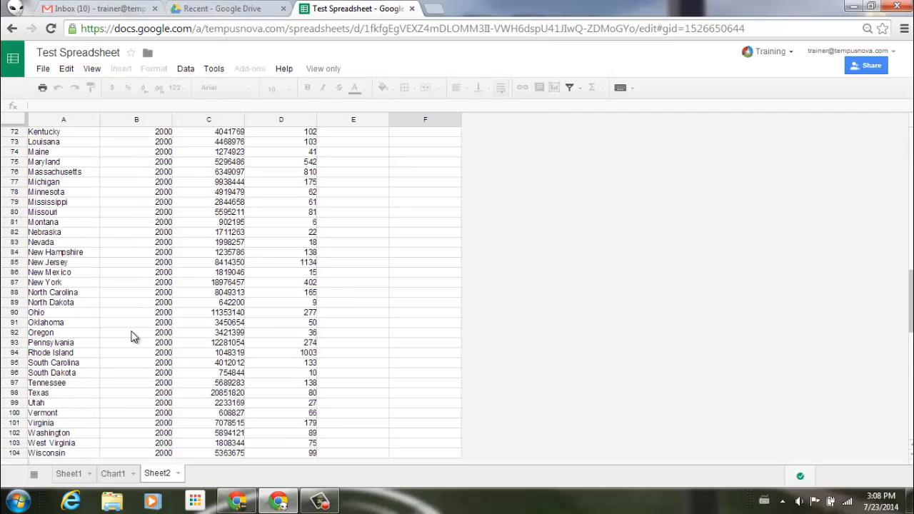
pyautogui.scroll(-3)
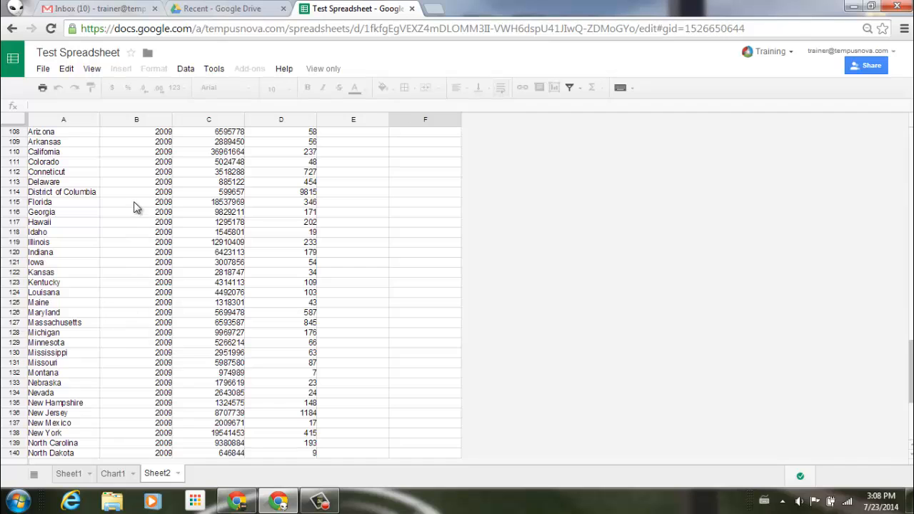
pyautogui.moveTo(127, 351)
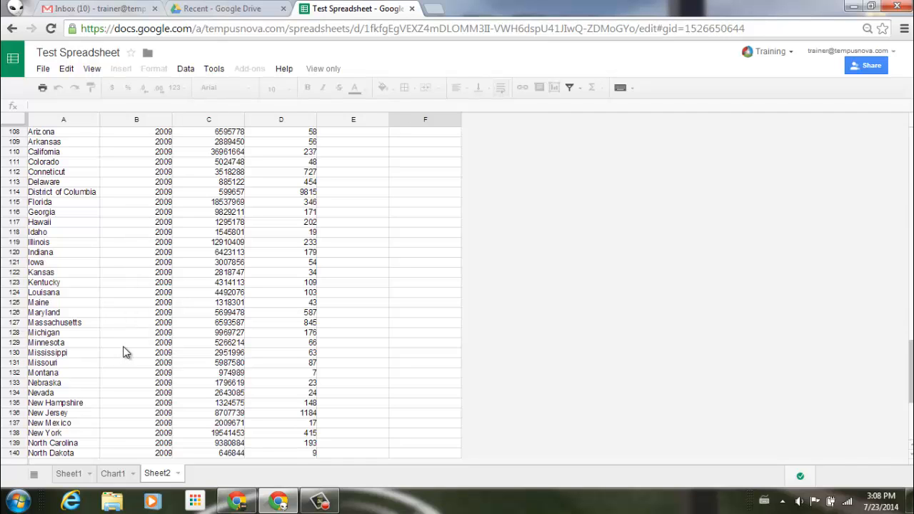
pyautogui.scroll(3)
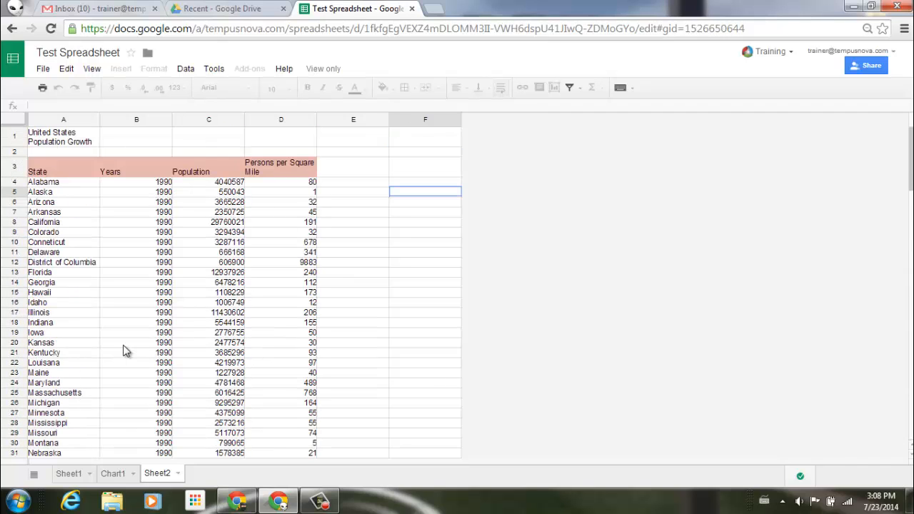
pyautogui.moveTo(137, 314)
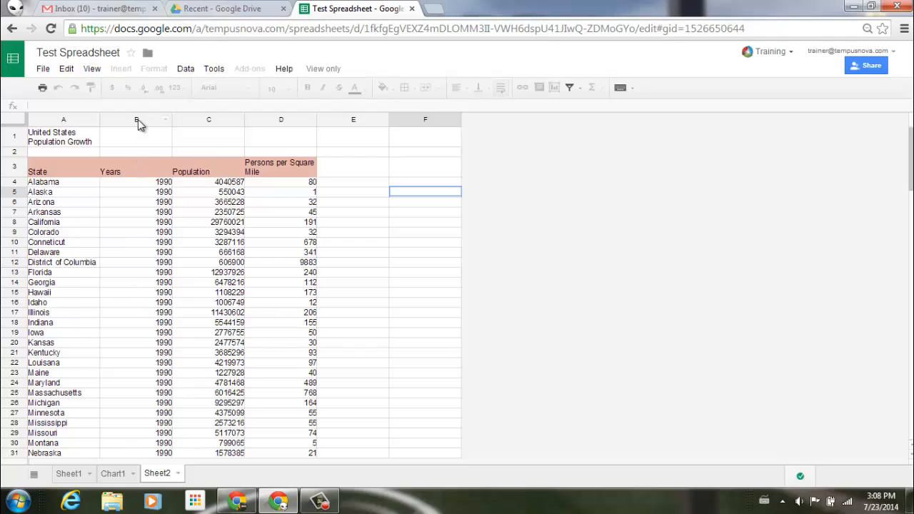
# Create Temporary filter 1 over the whole Years column, range B1:B156.
pyautogui.click(136, 120)
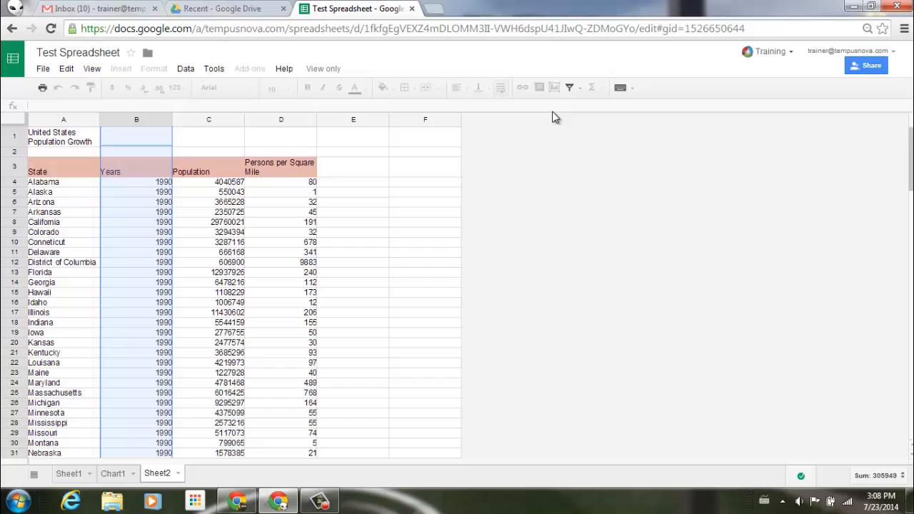
pyautogui.click(577, 87)
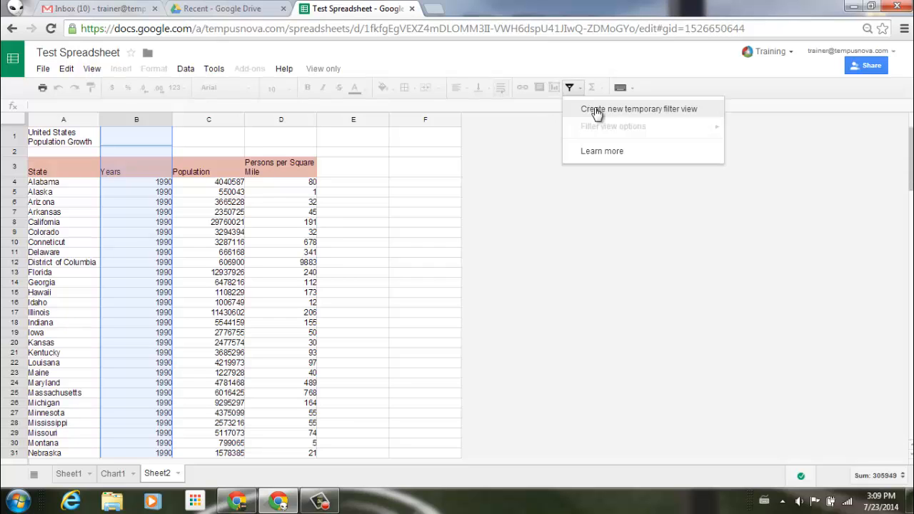
pyautogui.moveTo(674, 115)
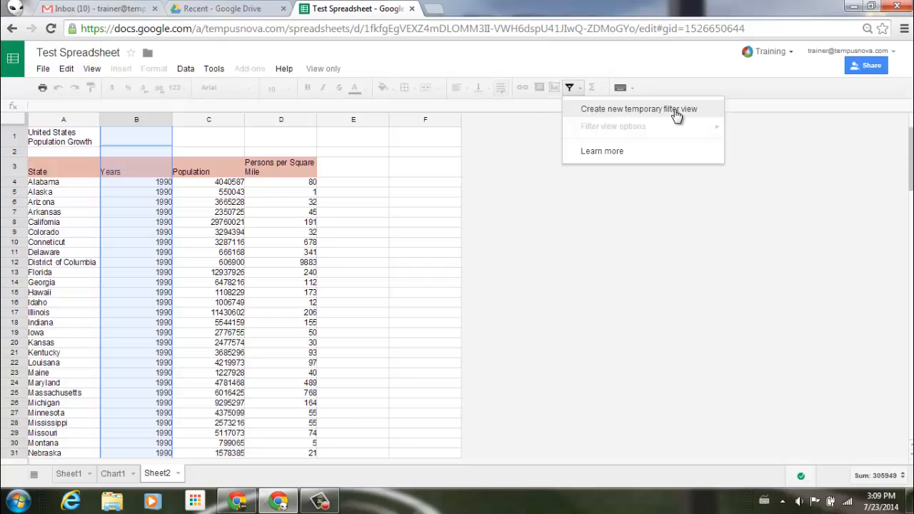
pyautogui.click(638, 109)
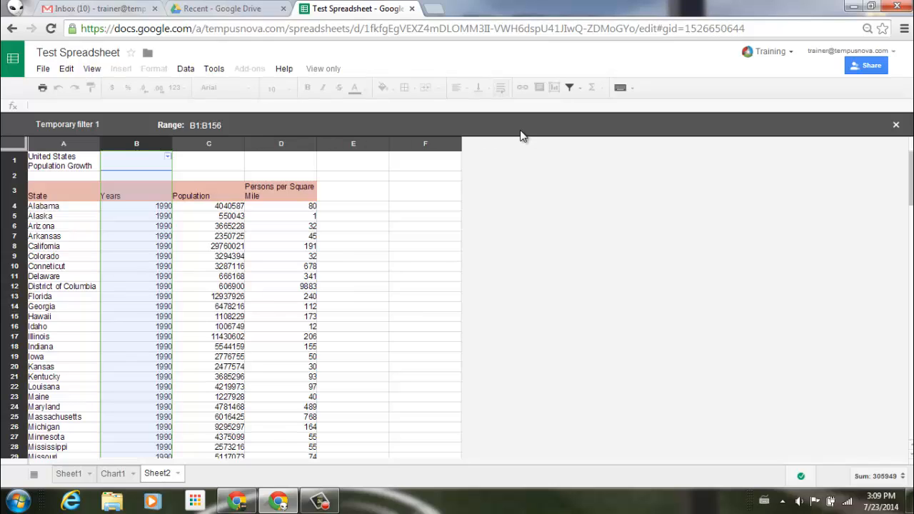
pyautogui.moveTo(414, 206)
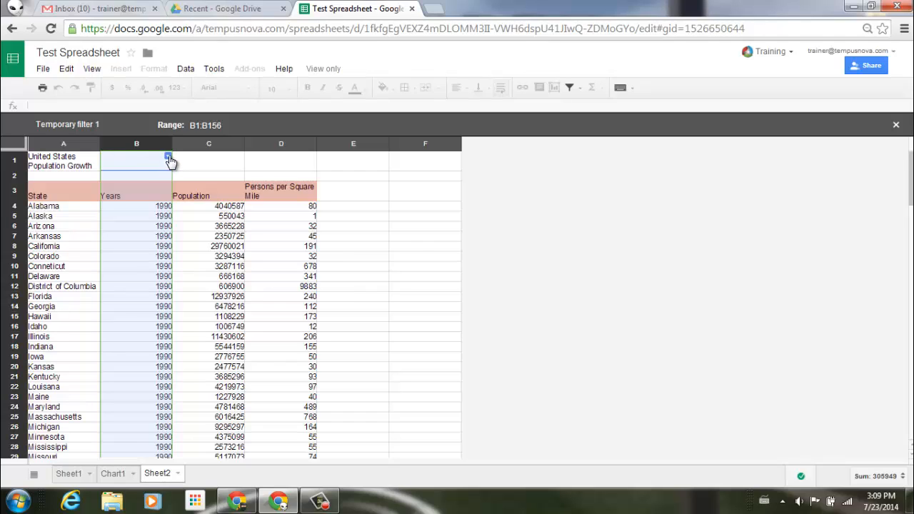
# Filter the Years column so the view shows only the year 2000 rows.
pyautogui.click(167, 159)
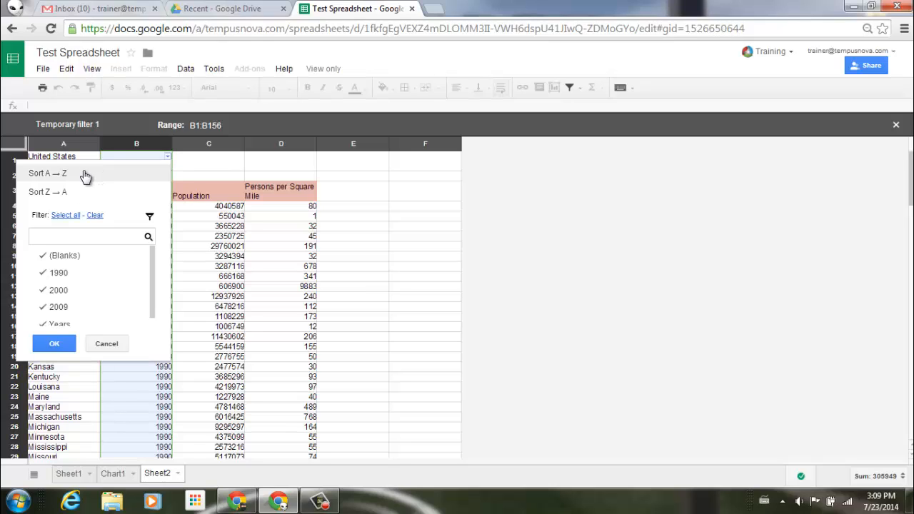
pyautogui.moveTo(80, 196)
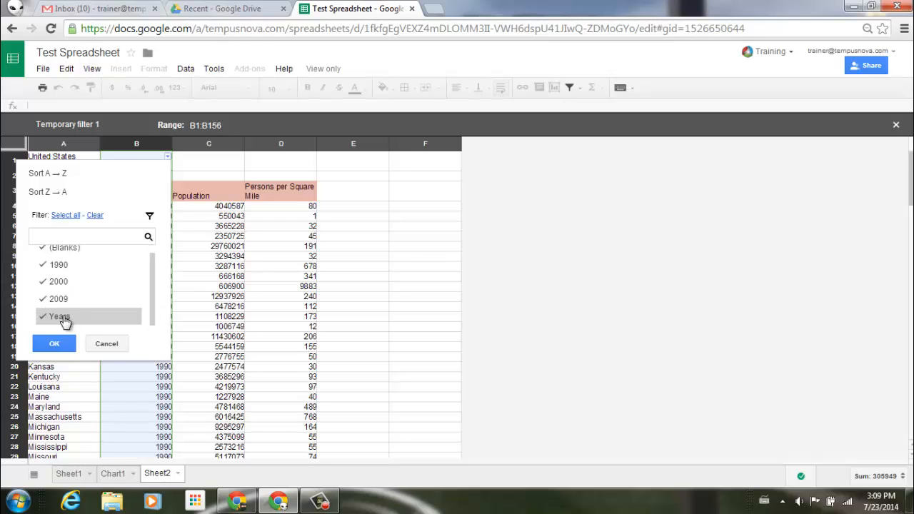
pyautogui.click(58, 317)
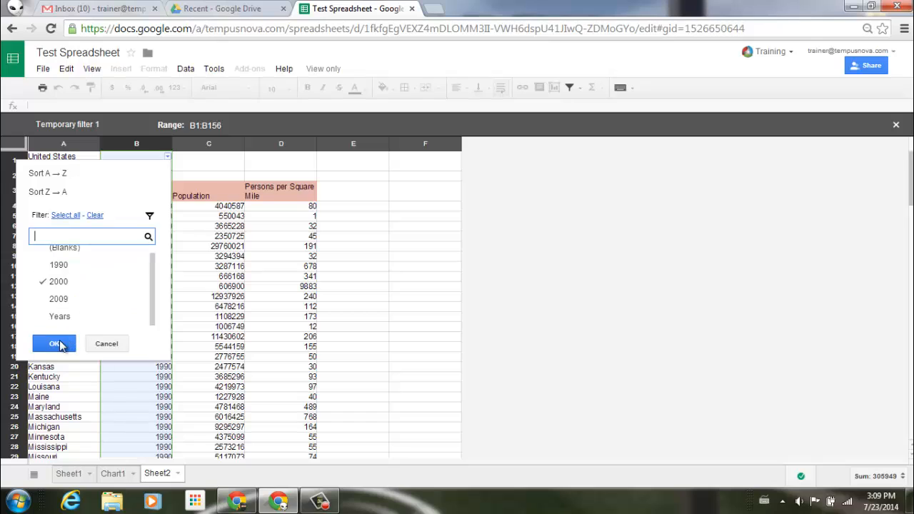
pyautogui.click(54, 343)
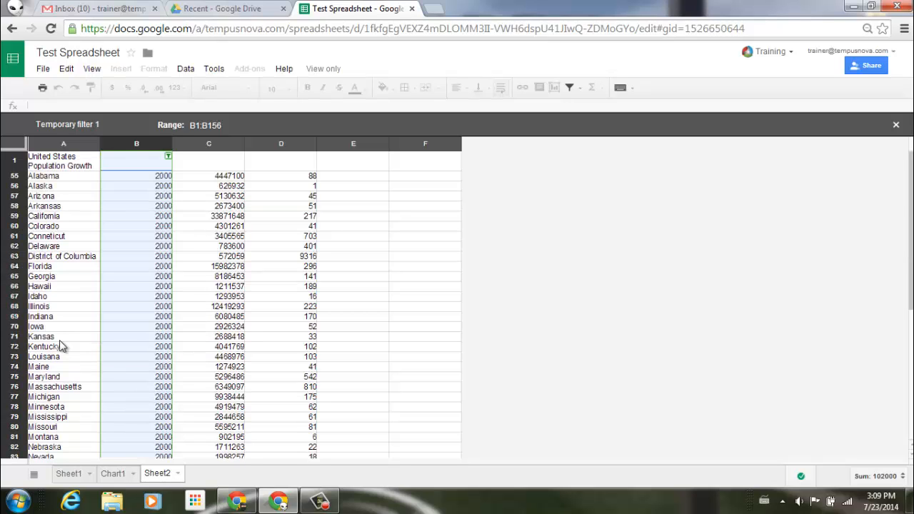
pyautogui.moveTo(122, 364)
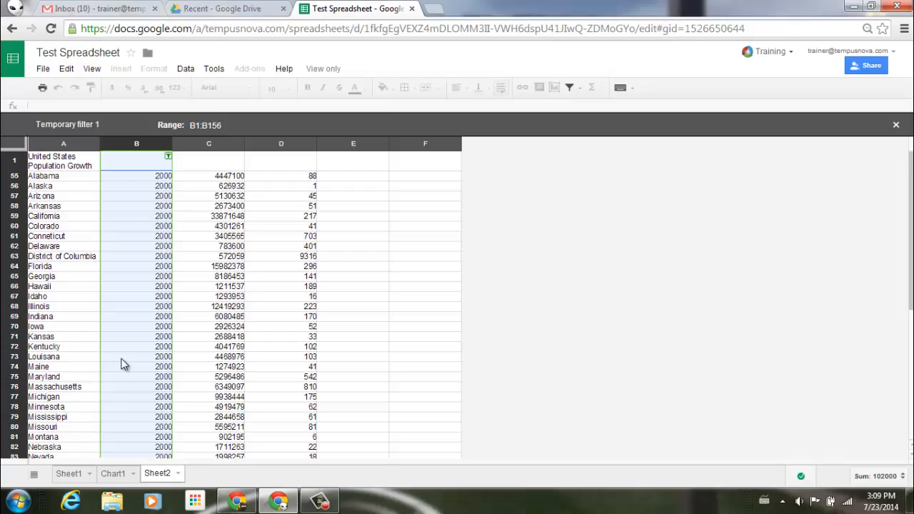
pyautogui.scroll(-3)
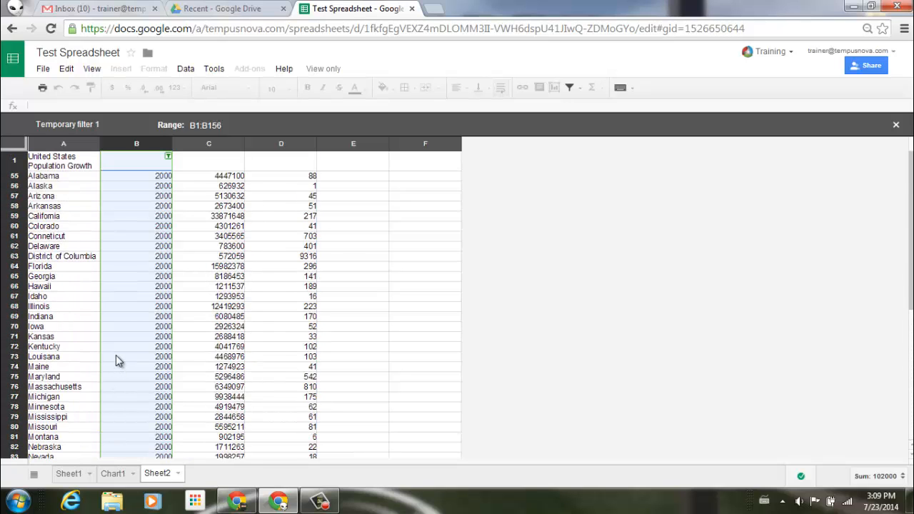
pyautogui.moveTo(121, 184)
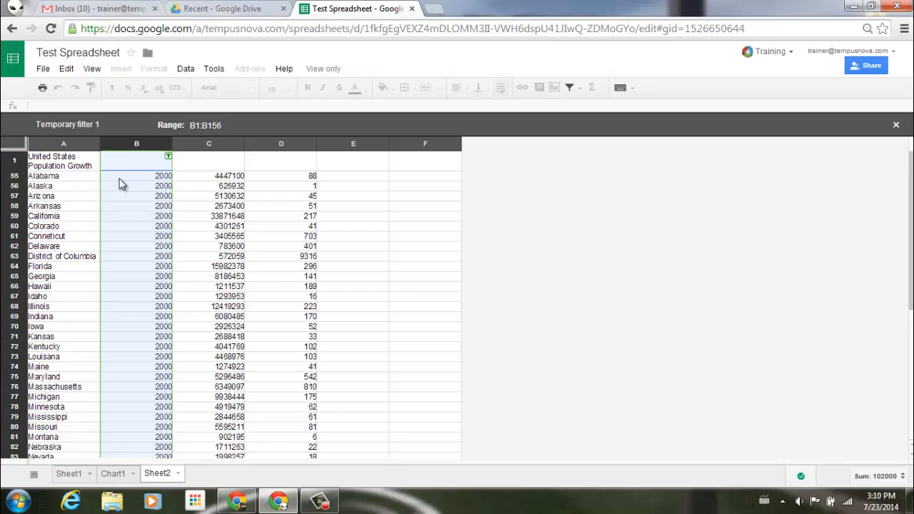
pyautogui.moveTo(131, 185)
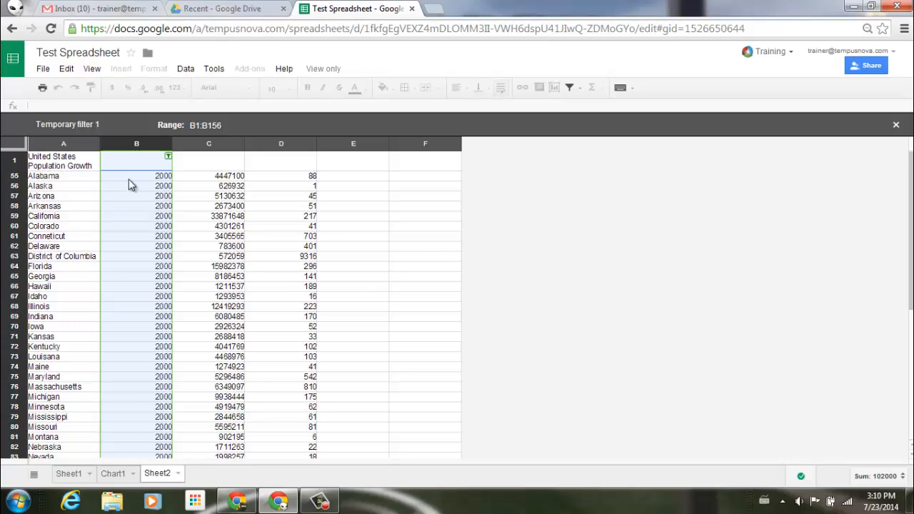
pyautogui.moveTo(495, 177)
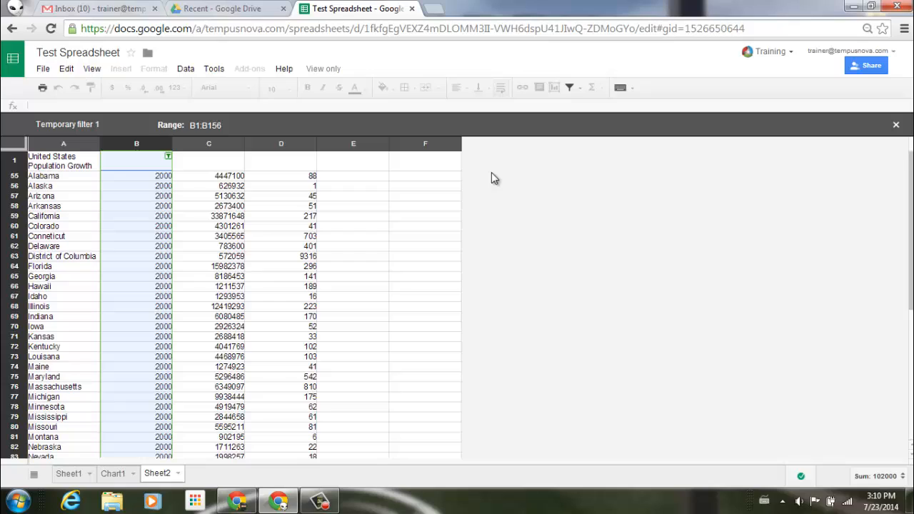
pyautogui.moveTo(577, 87)
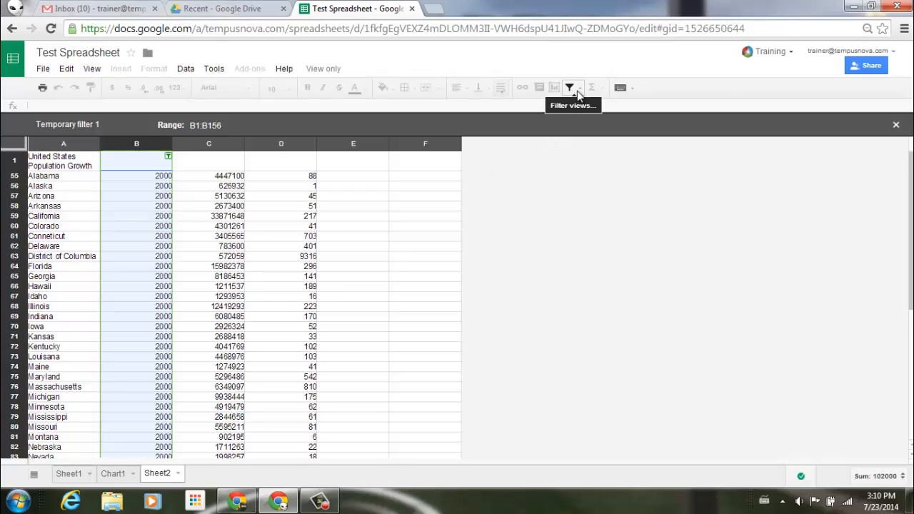
# Create a second temporary filter view showing only the year 1990 rows.
pyautogui.click(578, 87)
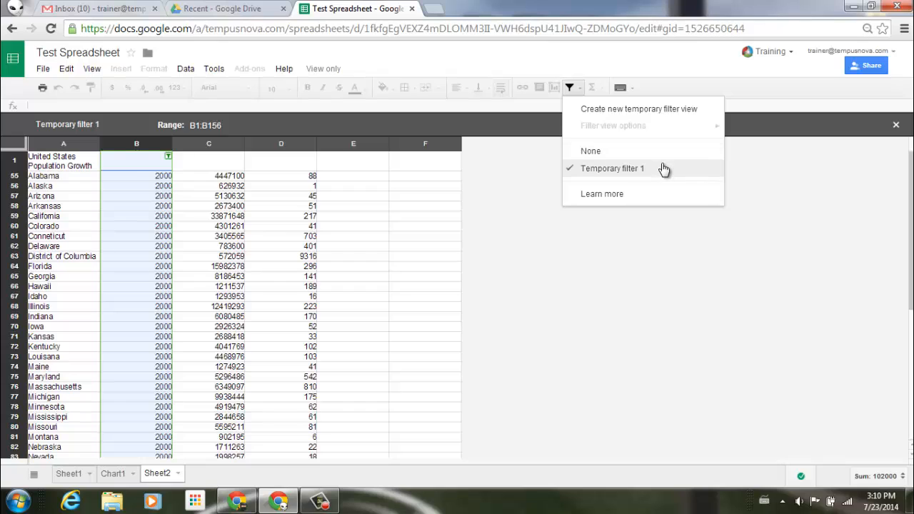
pyautogui.moveTo(669, 109)
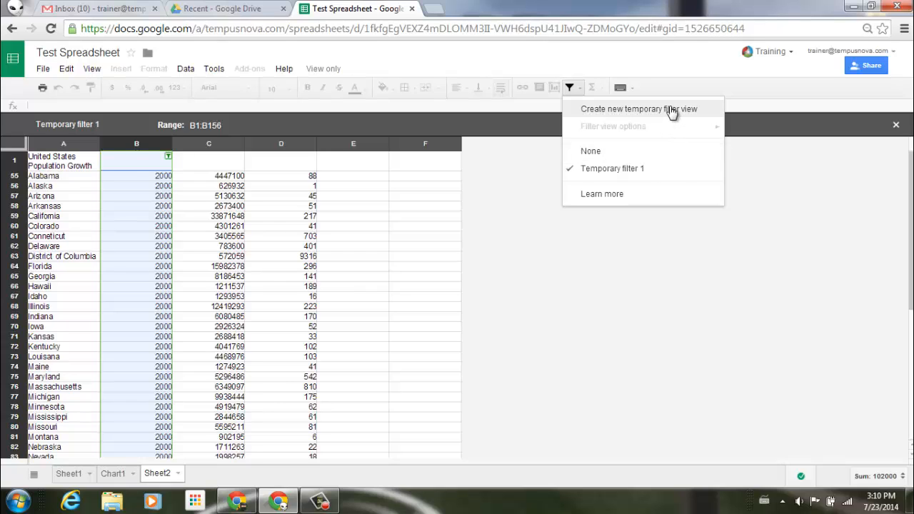
pyautogui.click(639, 108)
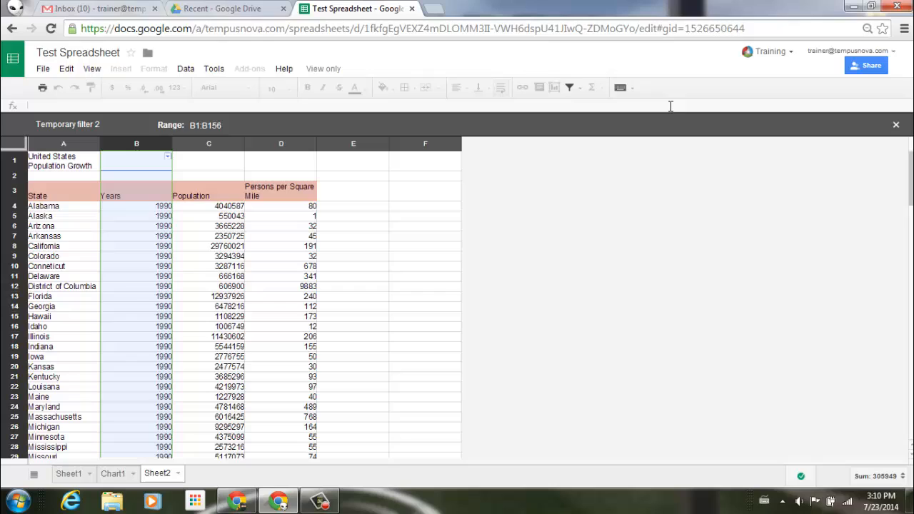
pyautogui.moveTo(283, 185)
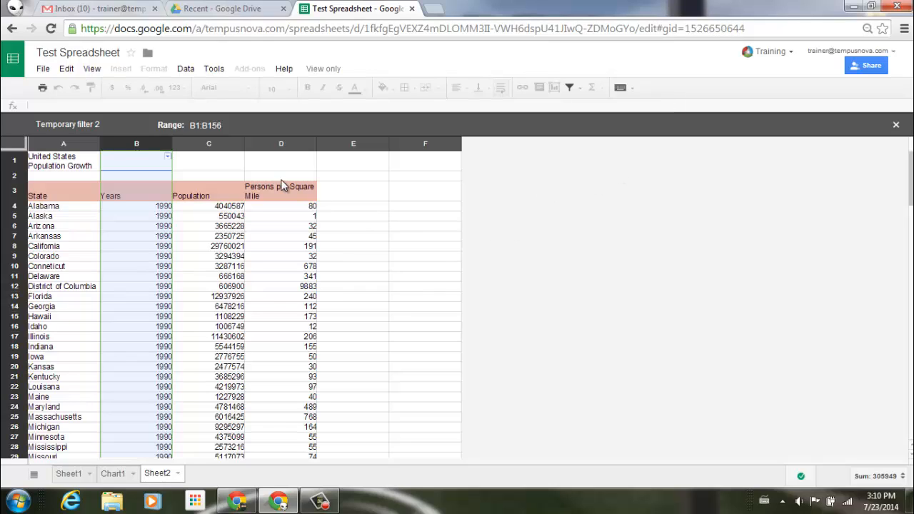
pyautogui.moveTo(280, 179)
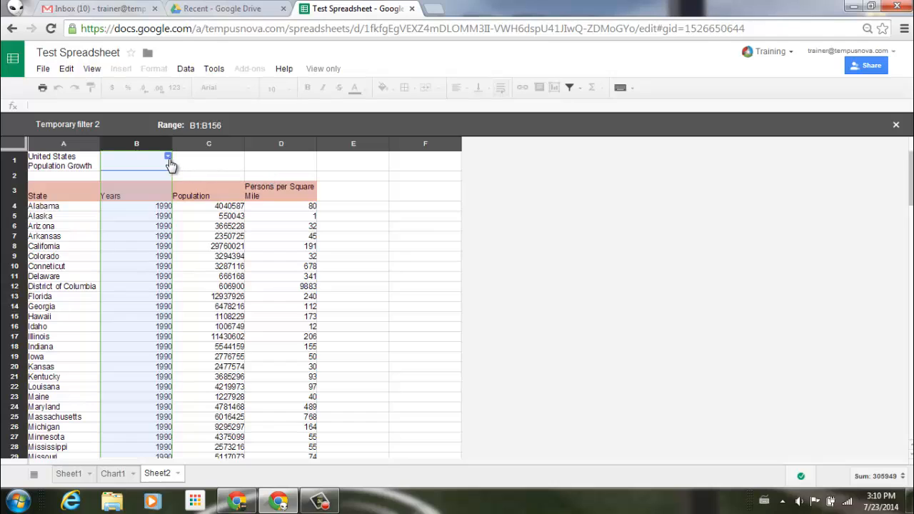
pyautogui.click(167, 158)
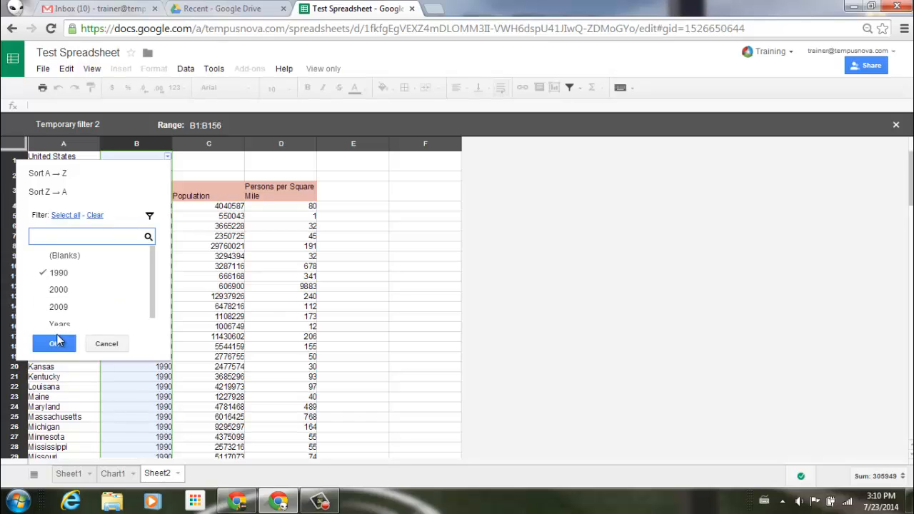
pyautogui.click(55, 343)
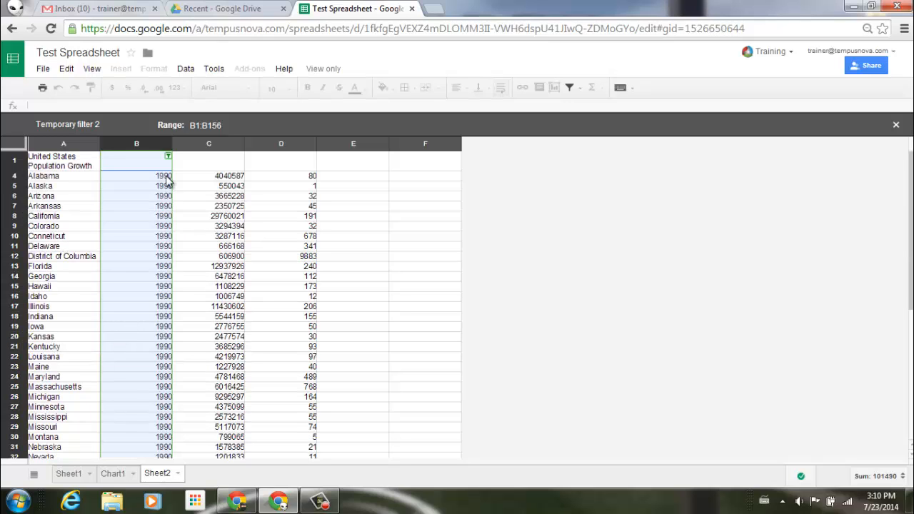
pyautogui.moveTo(300, 237)
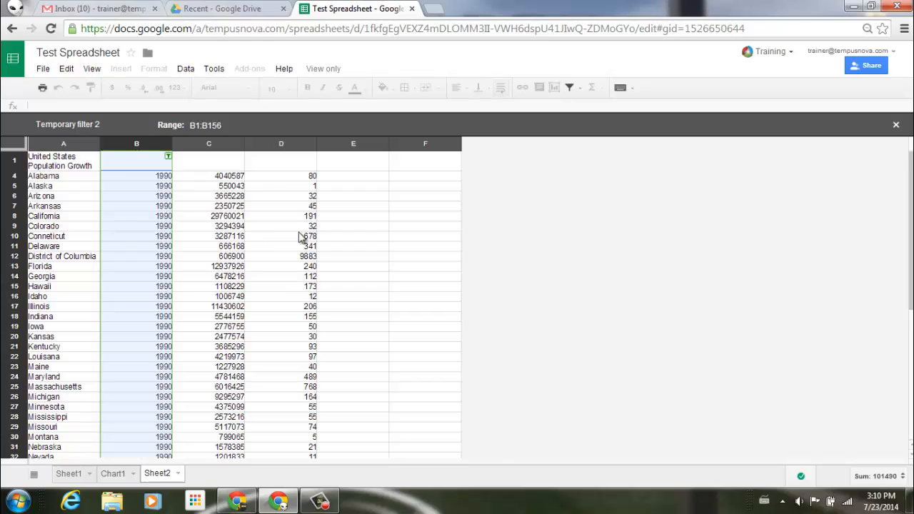
pyautogui.moveTo(876, 137)
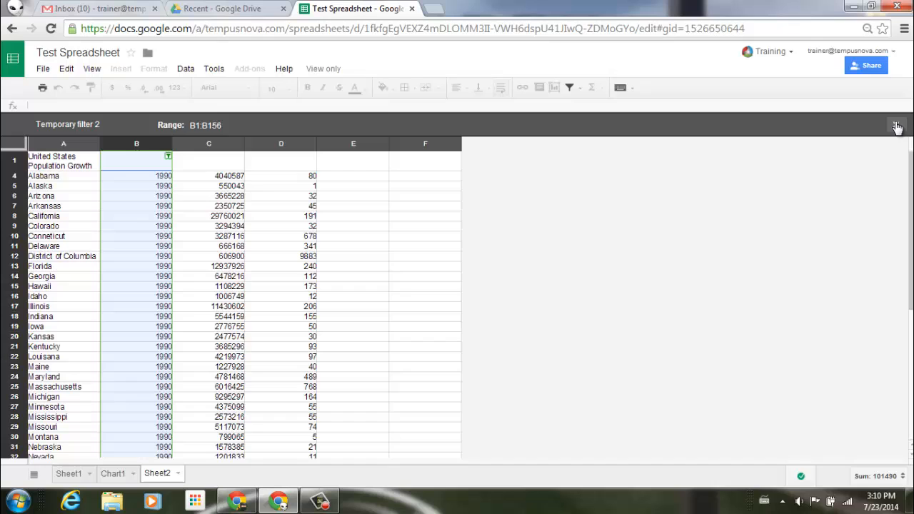
# Leave the filter view, then bring back Temporary filter 1 from the filter views list.
pyautogui.click(897, 126)
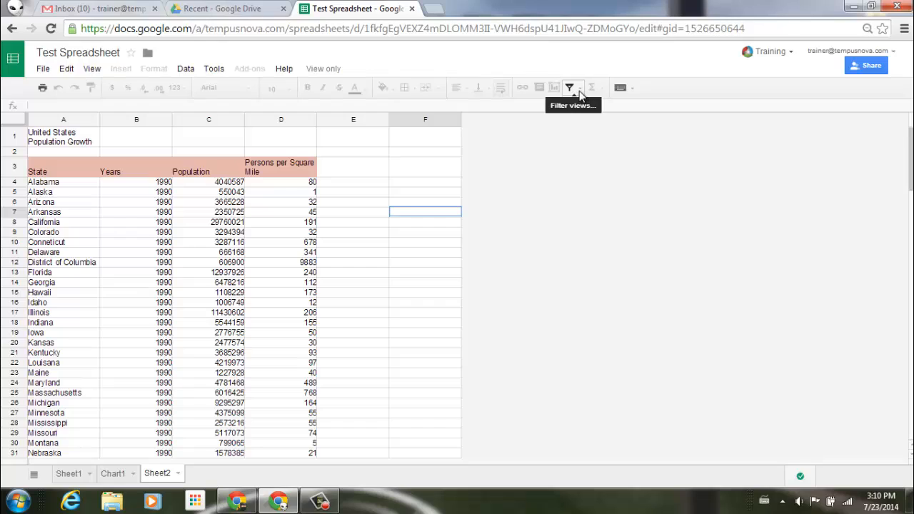
pyautogui.click(579, 88)
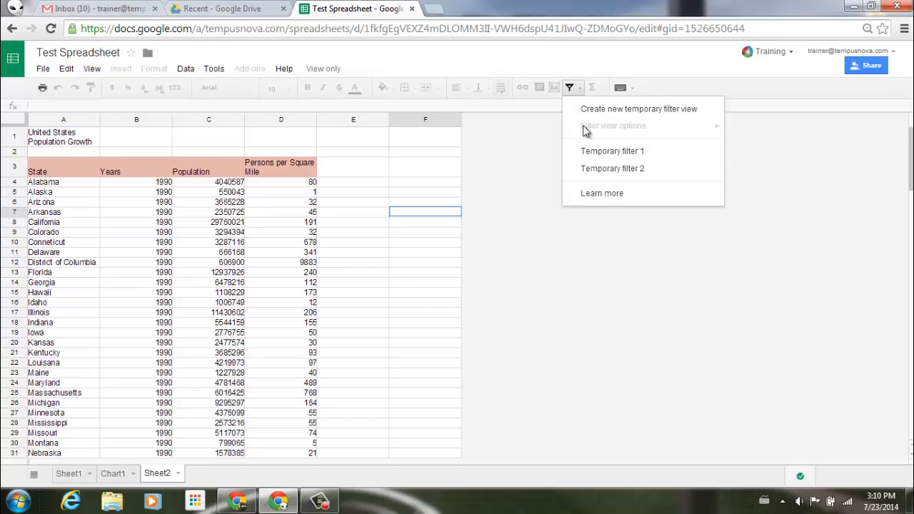
pyautogui.moveTo(660, 155)
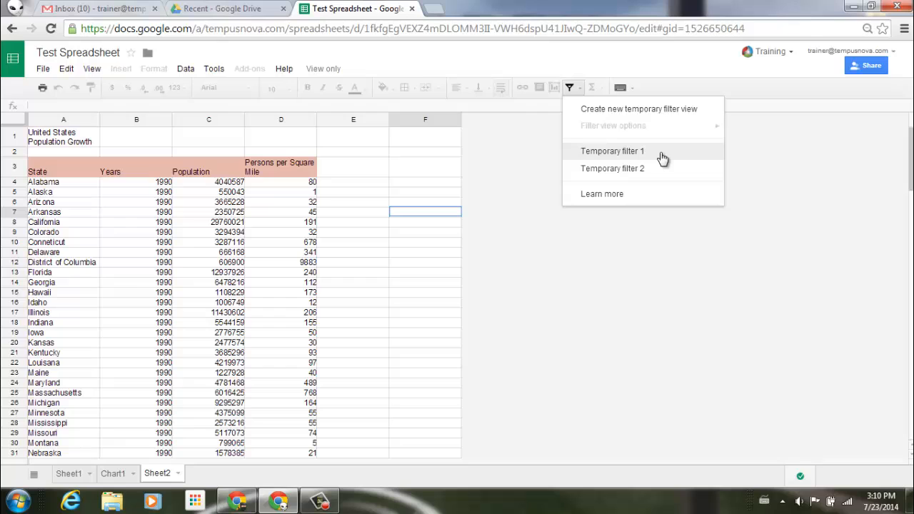
pyautogui.moveTo(668, 155)
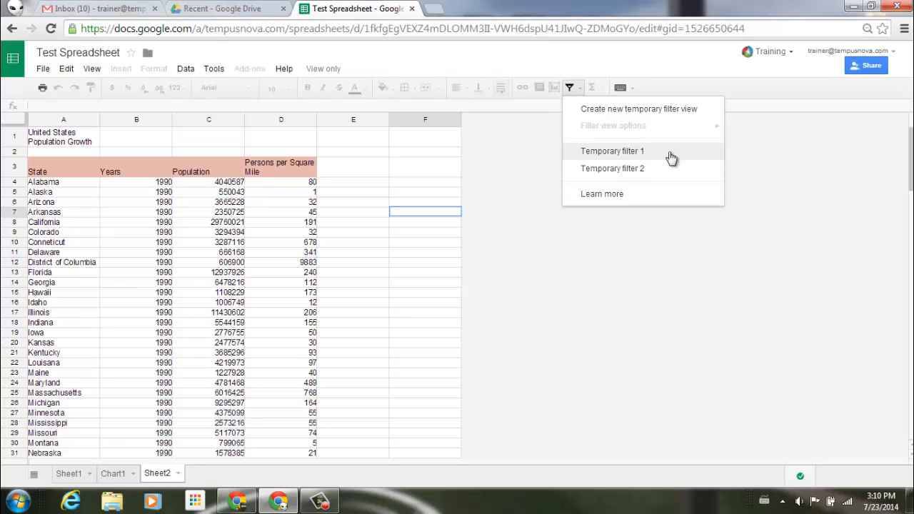
pyautogui.click(611, 152)
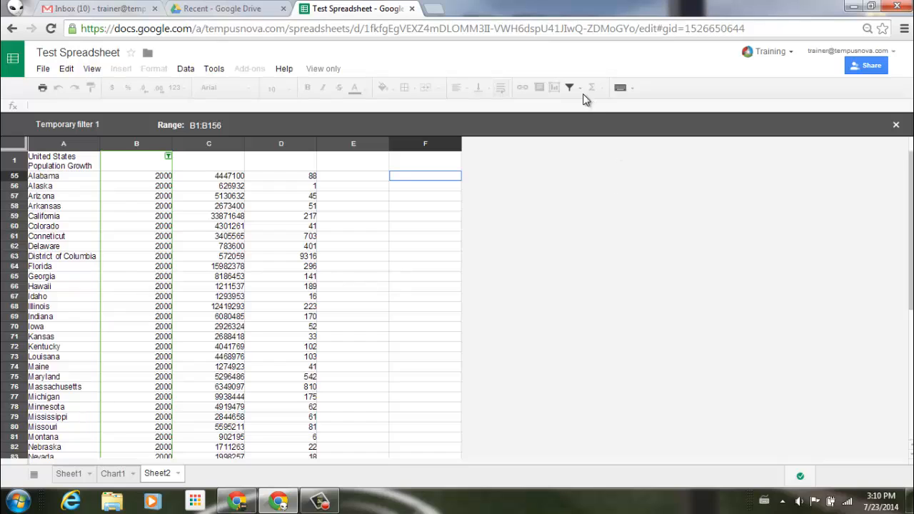
# Switch to Temporary filter 2 so the 1990-only rows show again.
pyautogui.click(580, 87)
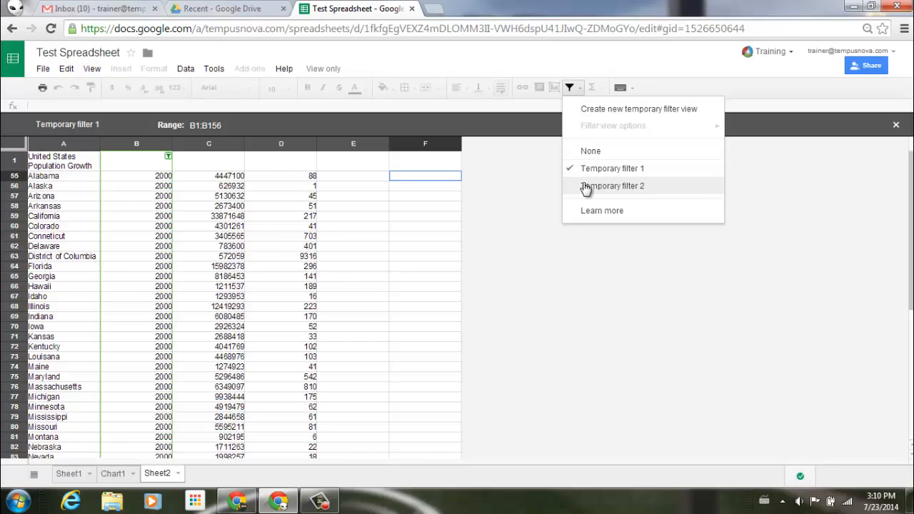
pyautogui.click(612, 185)
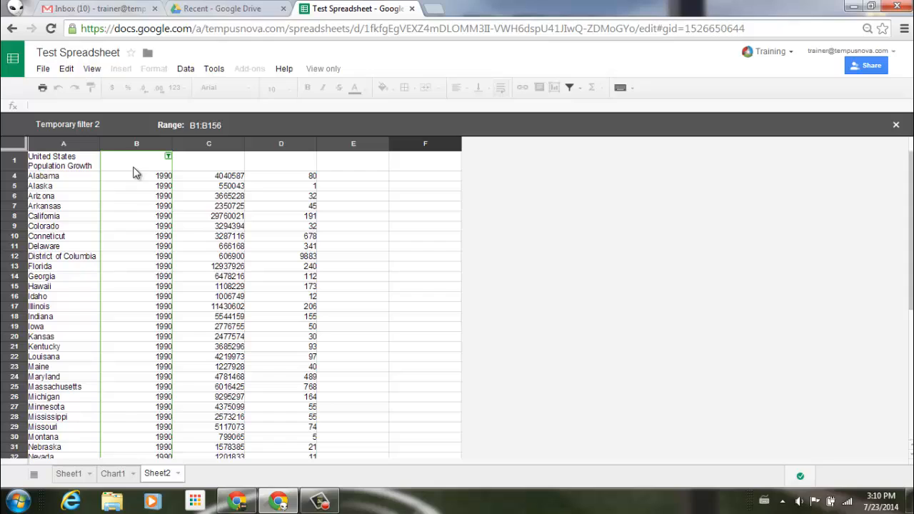
pyautogui.click(426, 236)
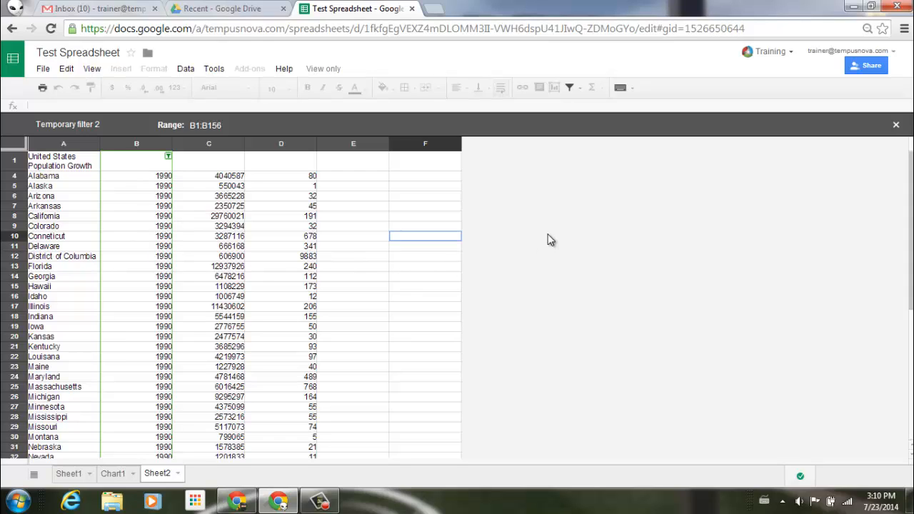